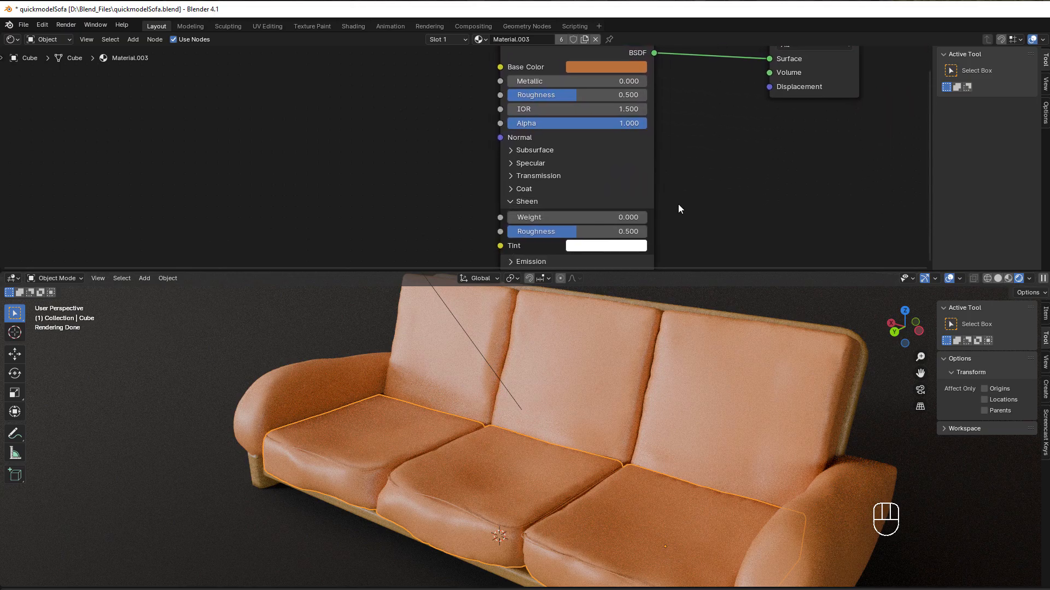
# Add a Texture Coordinate node and a Magic Texture node at scale 200, linking Object to Vector
pyautogui.scroll(-3)
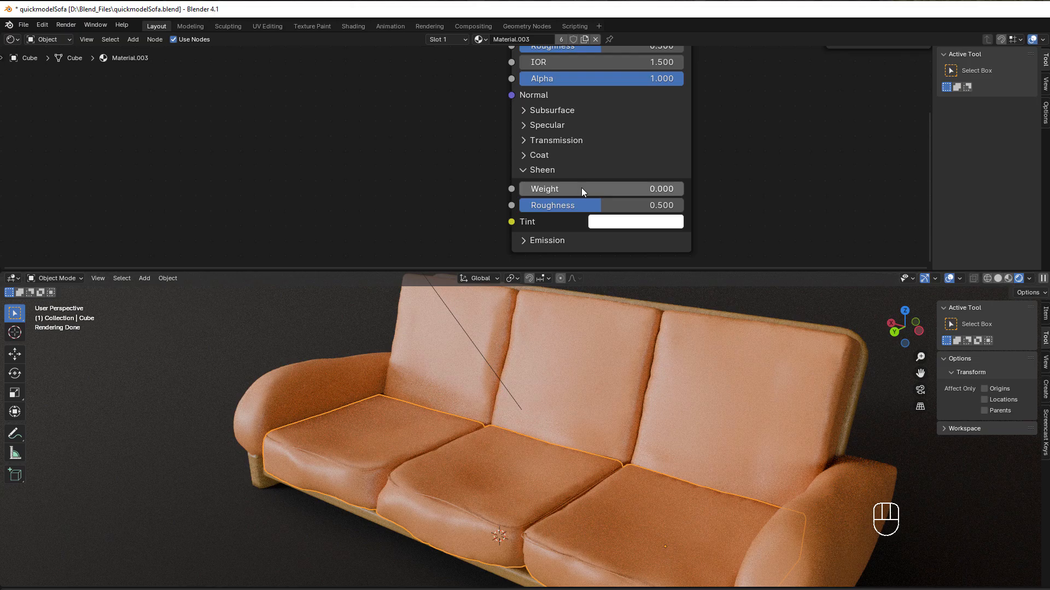
pyautogui.moveTo(499, 477)
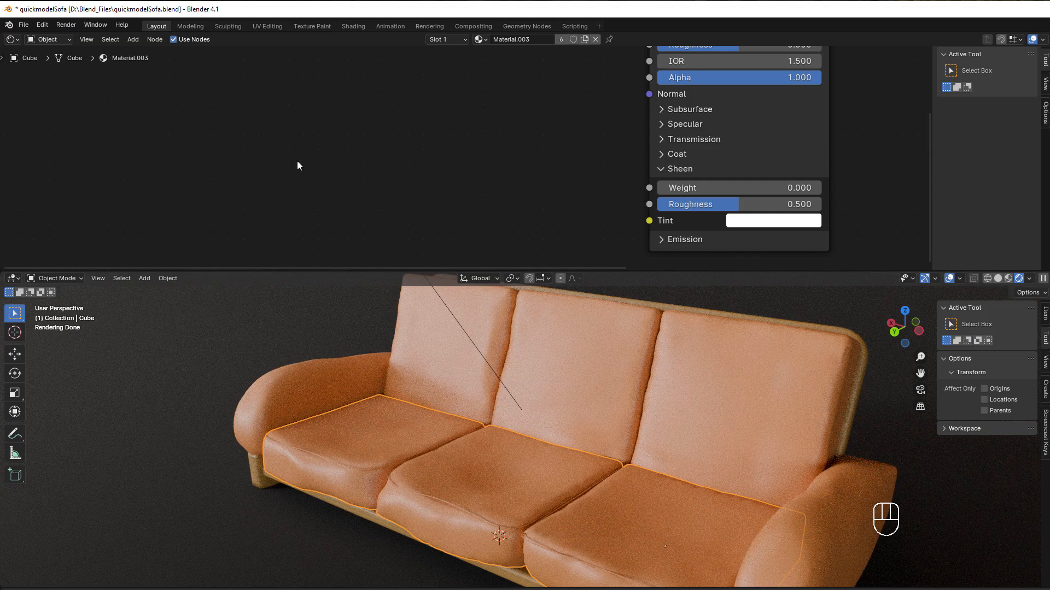
pyautogui.press('shift+a')
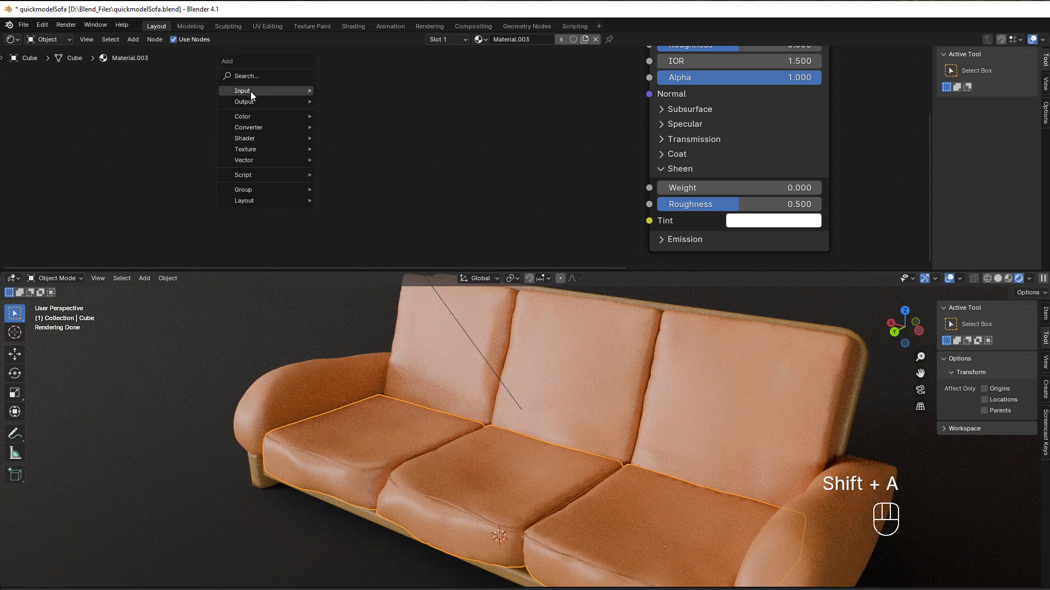
pyautogui.click(242, 90)
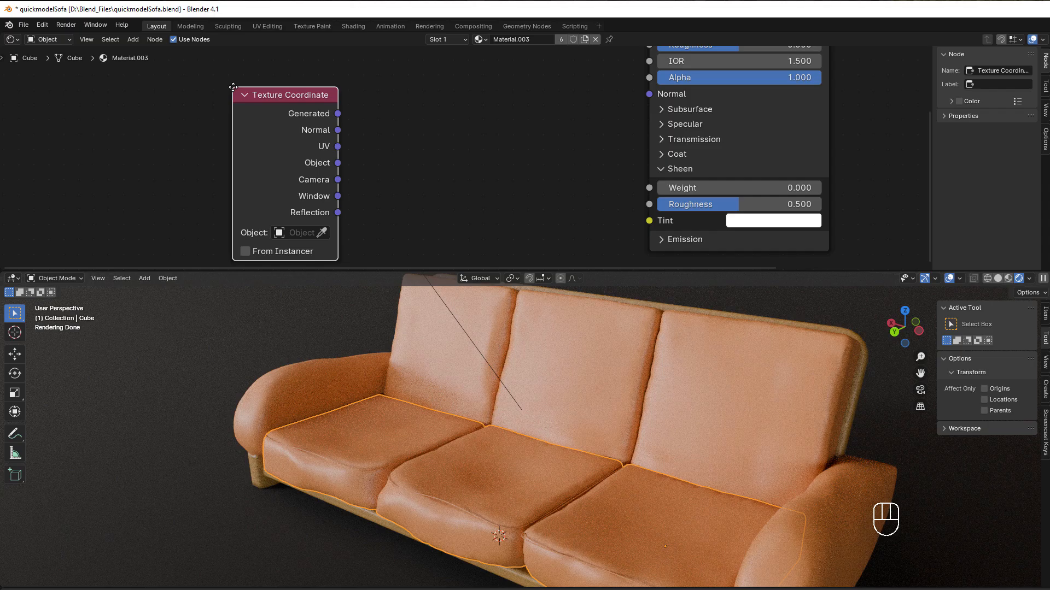
pyautogui.press('shift')
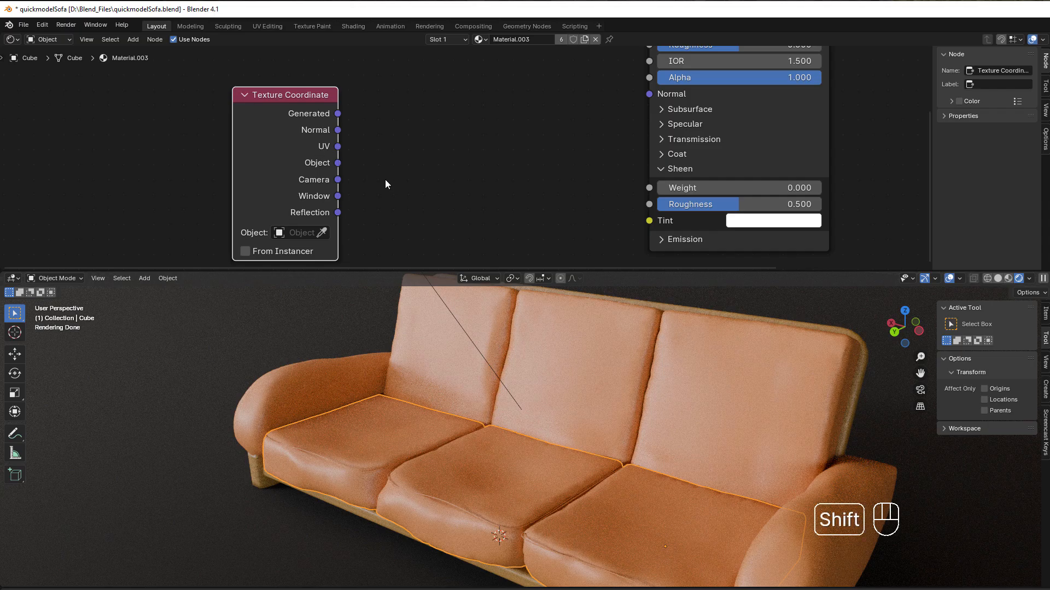
pyautogui.press('shift+a')
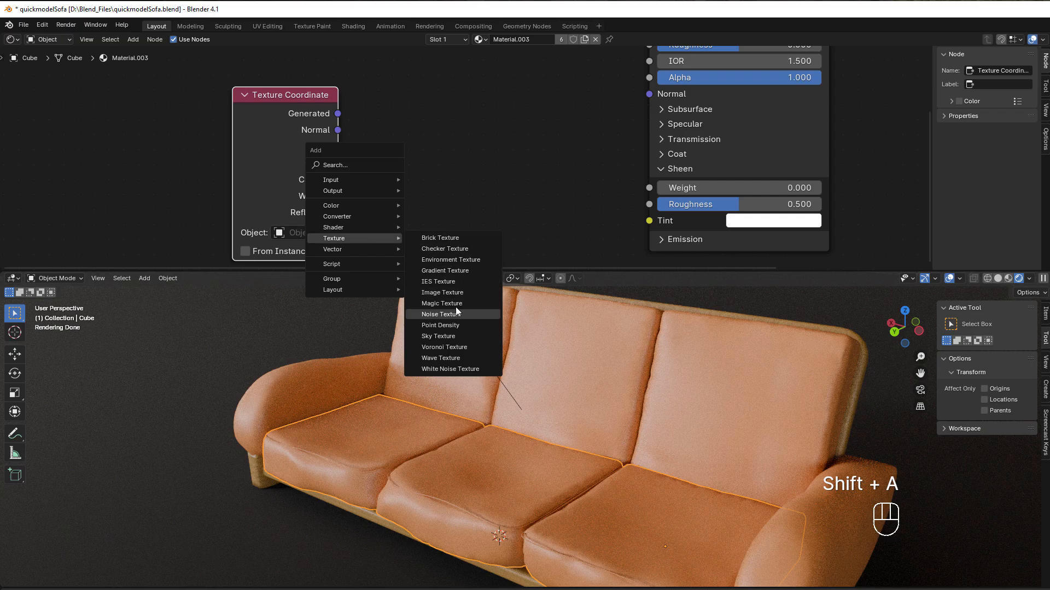
pyautogui.click(442, 303)
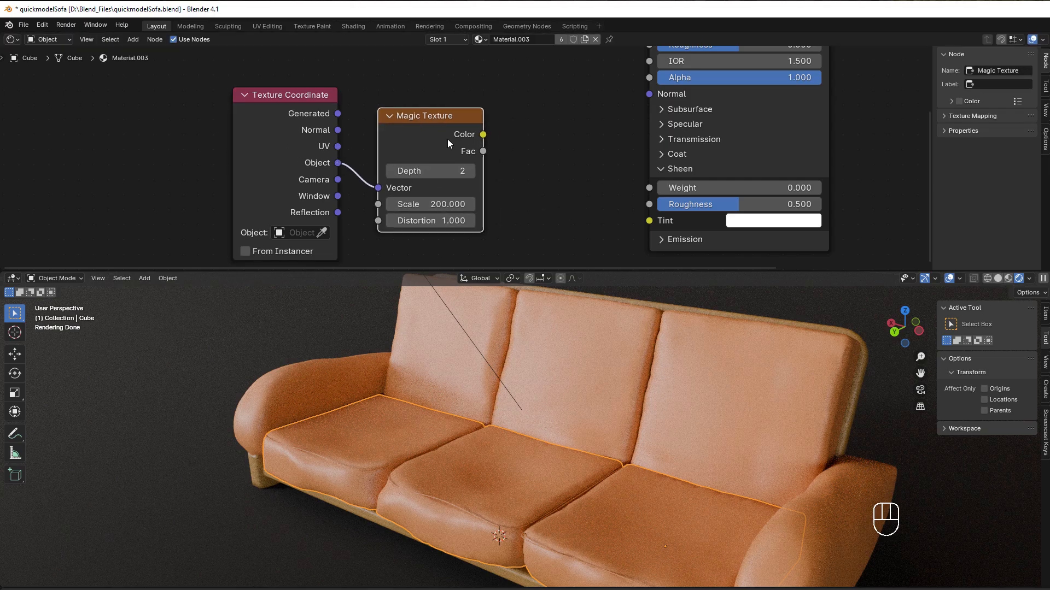
# Add a Bump node fed by Magic Texture Fac into the BSDF Normal, texture scale 300
pyautogui.press('shift+a')
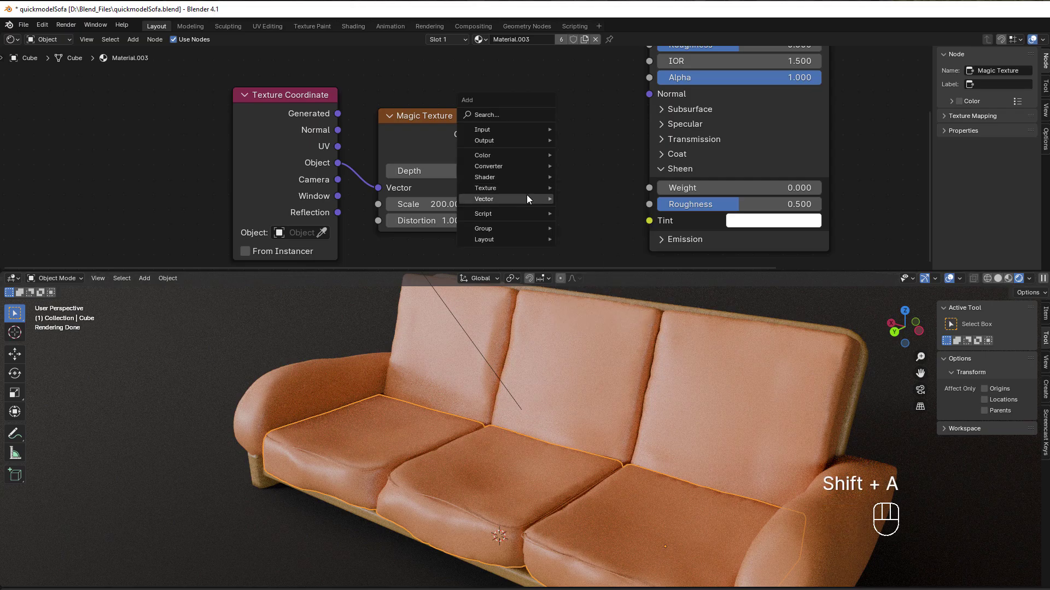
pyautogui.click(484, 199)
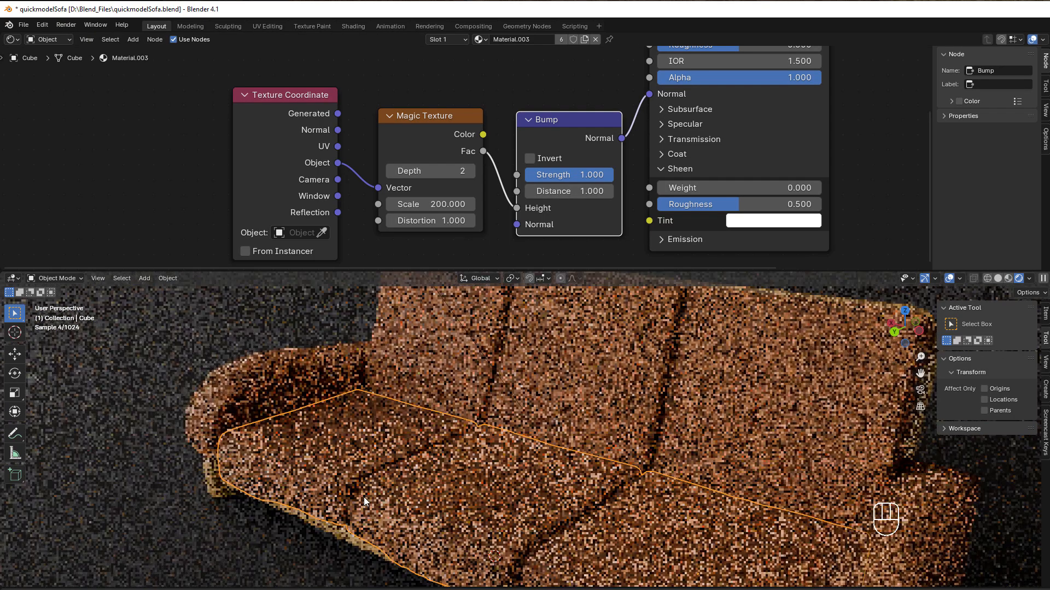
pyautogui.scroll(-3)
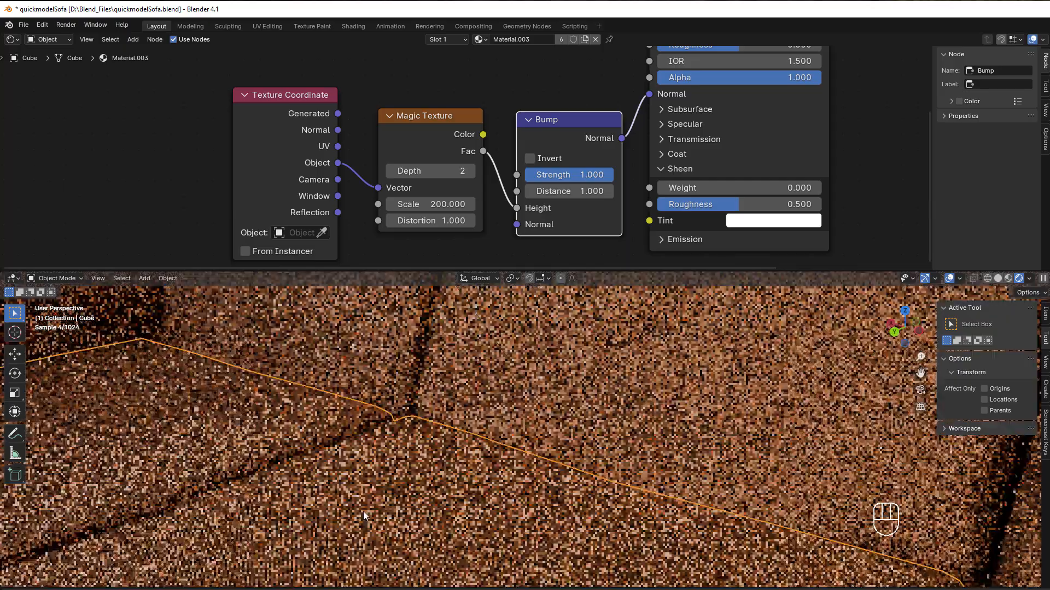
pyautogui.moveTo(669, 407)
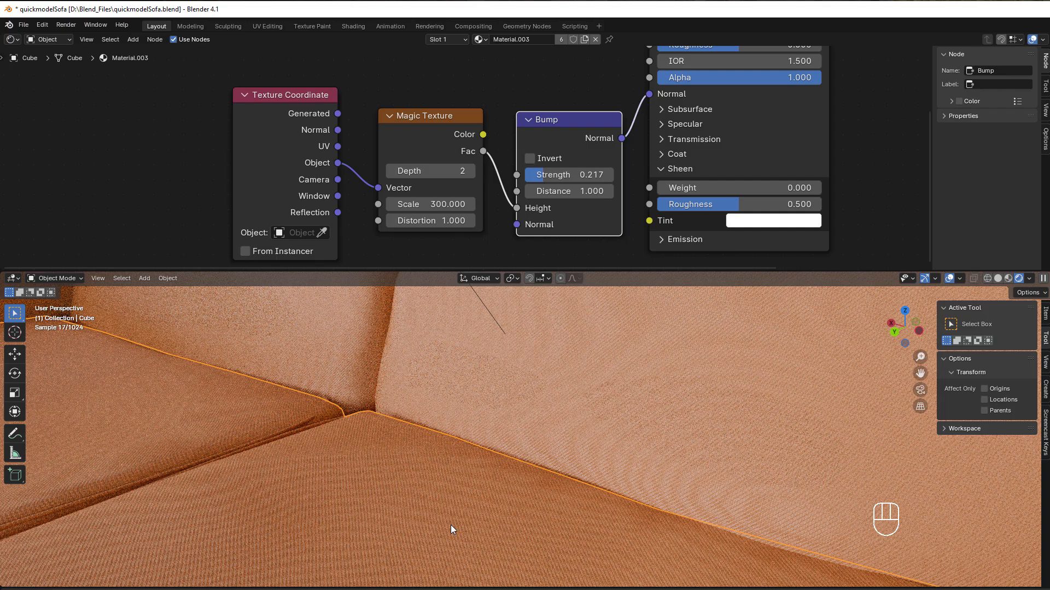
pyautogui.click(567, 191)
pyautogui.write('0.100')
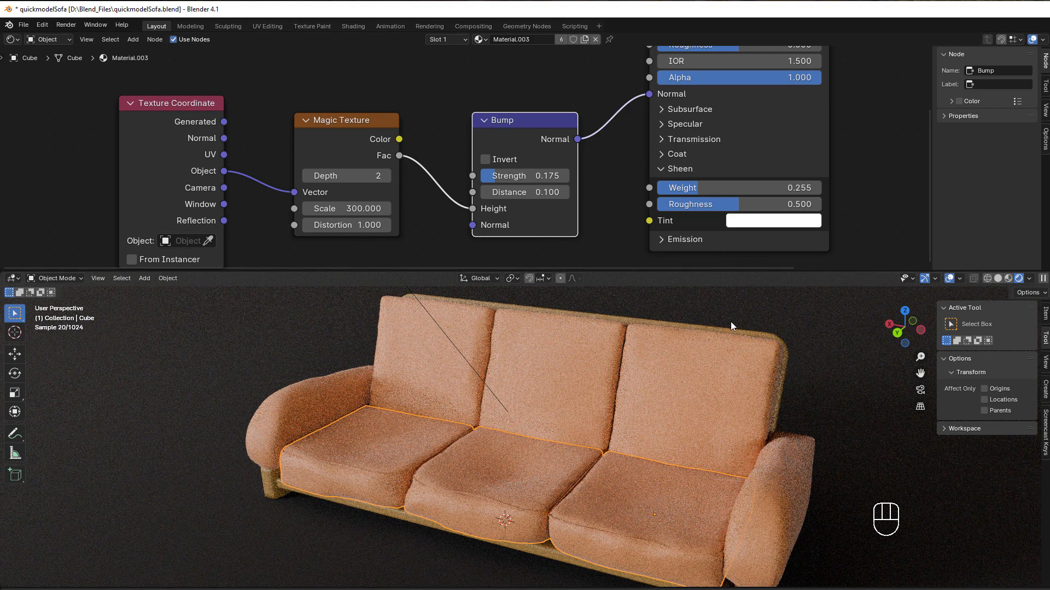
pyautogui.moveTo(599, 532)
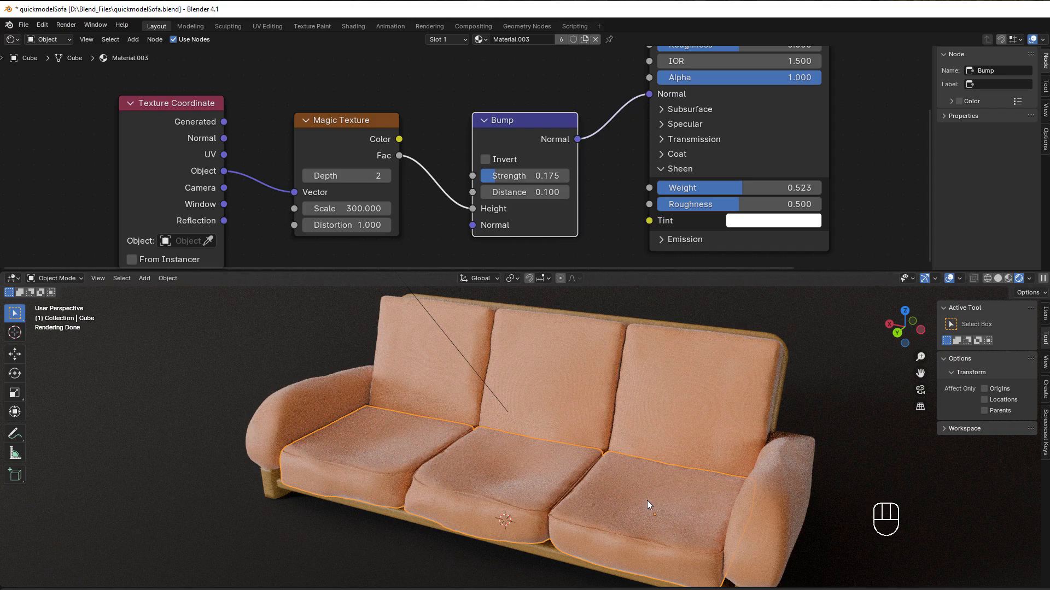
pyautogui.moveTo(394, 460)
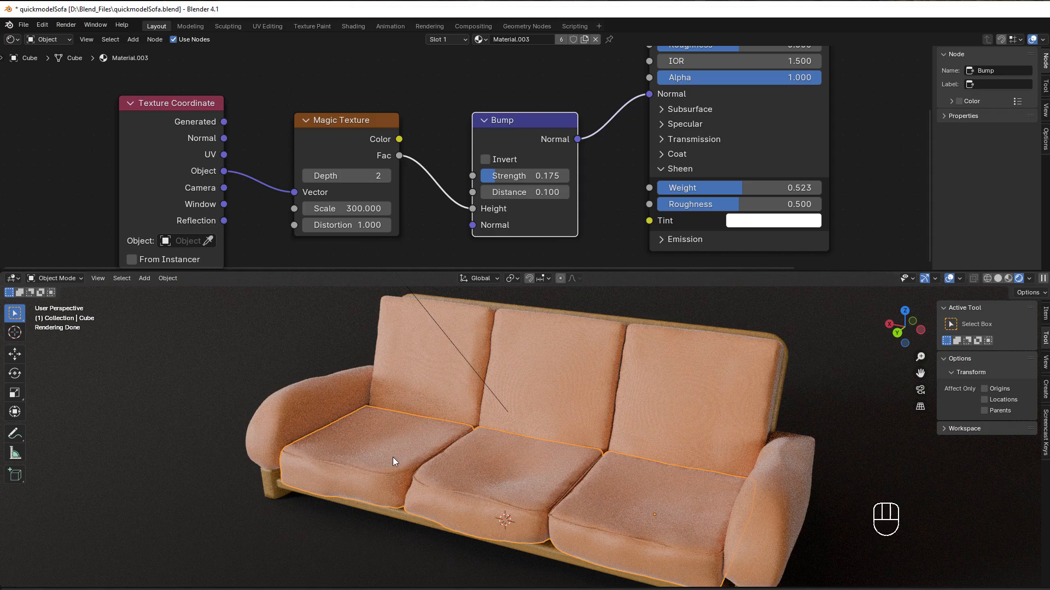
pyautogui.moveTo(690, 500)
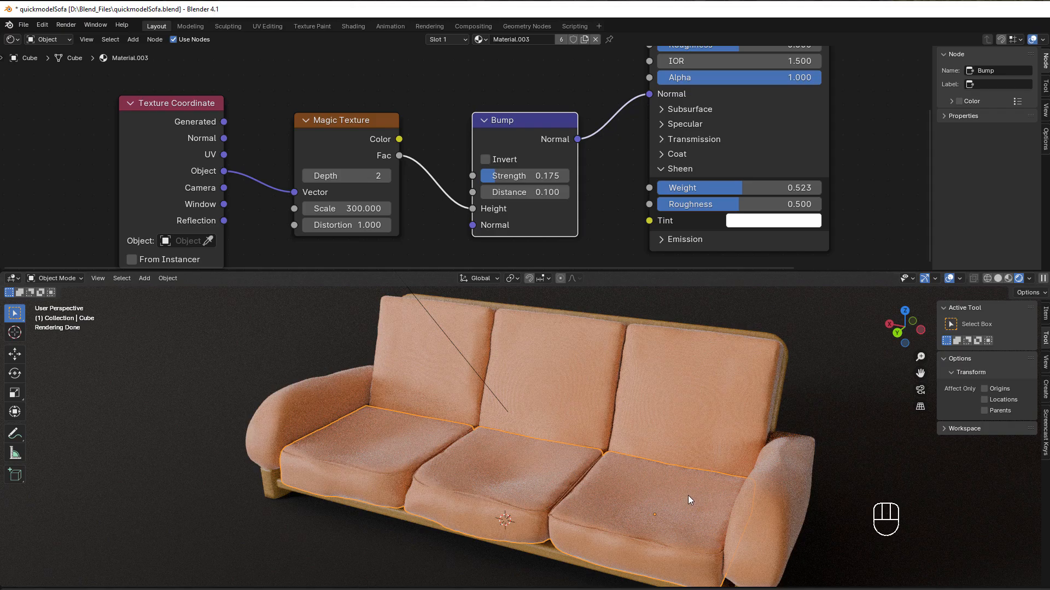
pyautogui.moveTo(643, 422)
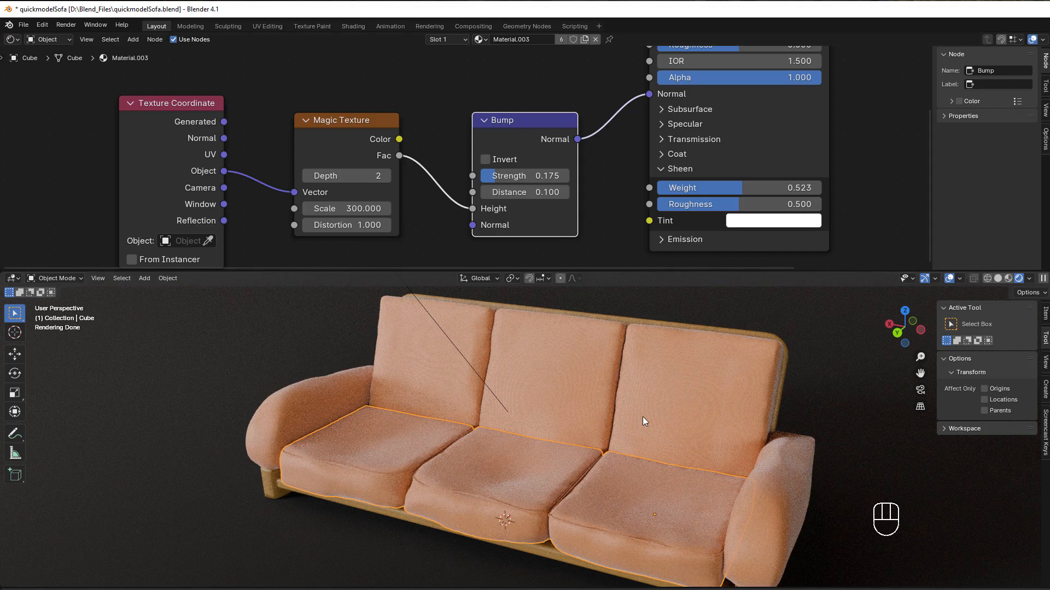
pyautogui.moveTo(735, 188)
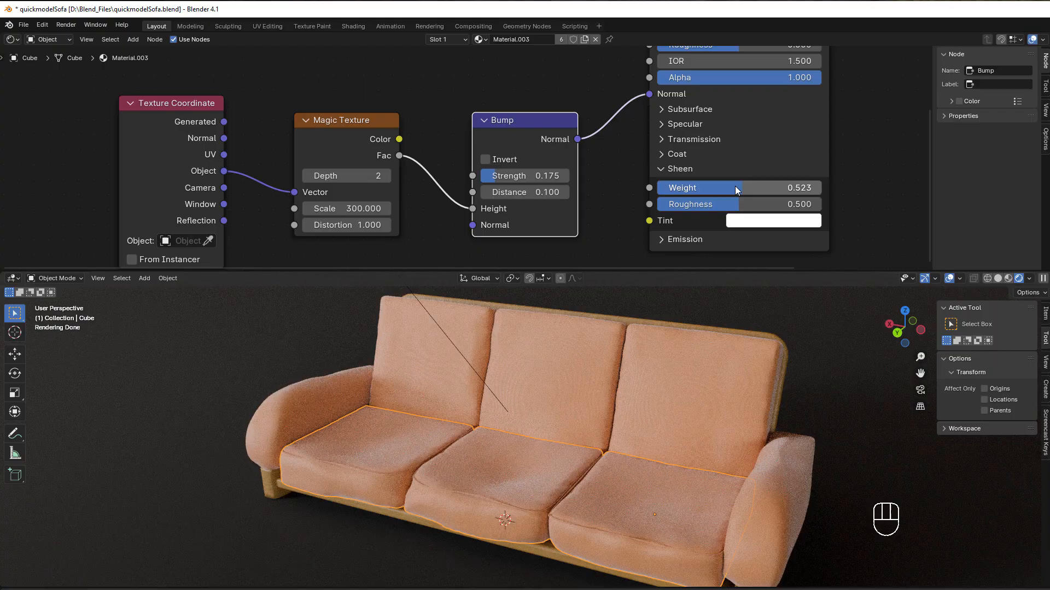
# Raise the Principled BSDF sheen weight to full 1.0
pyautogui.click(773, 220)
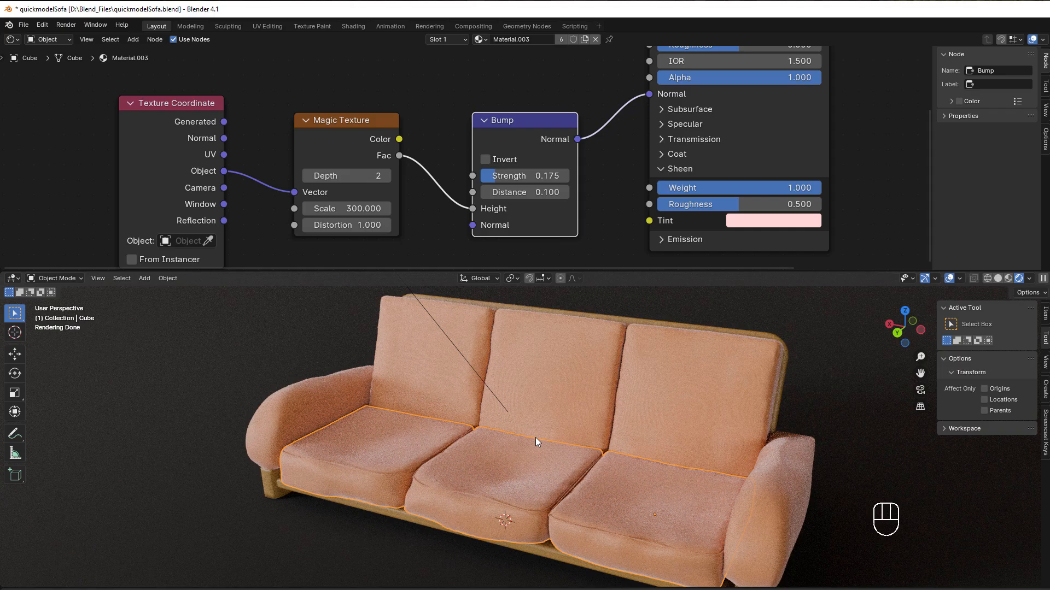
pyautogui.moveTo(728, 204)
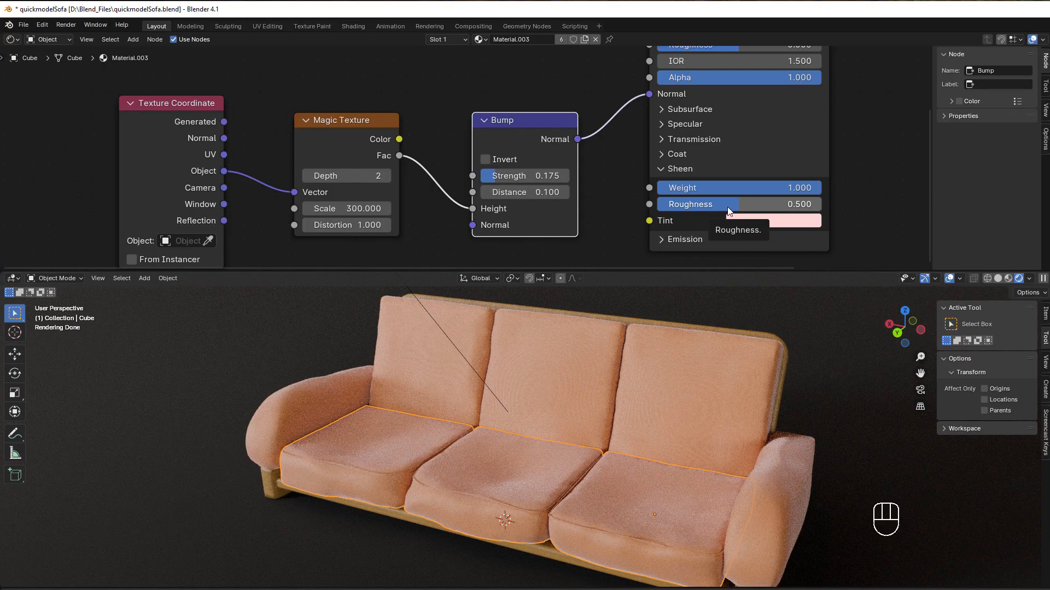
pyautogui.moveTo(730, 209)
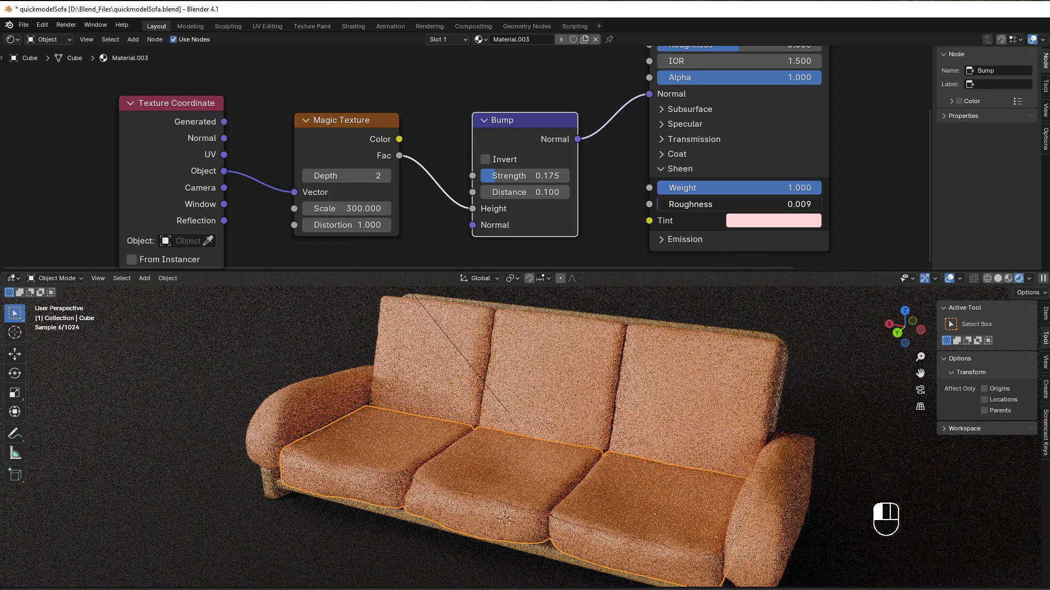
# Reset the sheen tint to white and drag sheen roughness up to 0.132
pyautogui.click(773, 221)
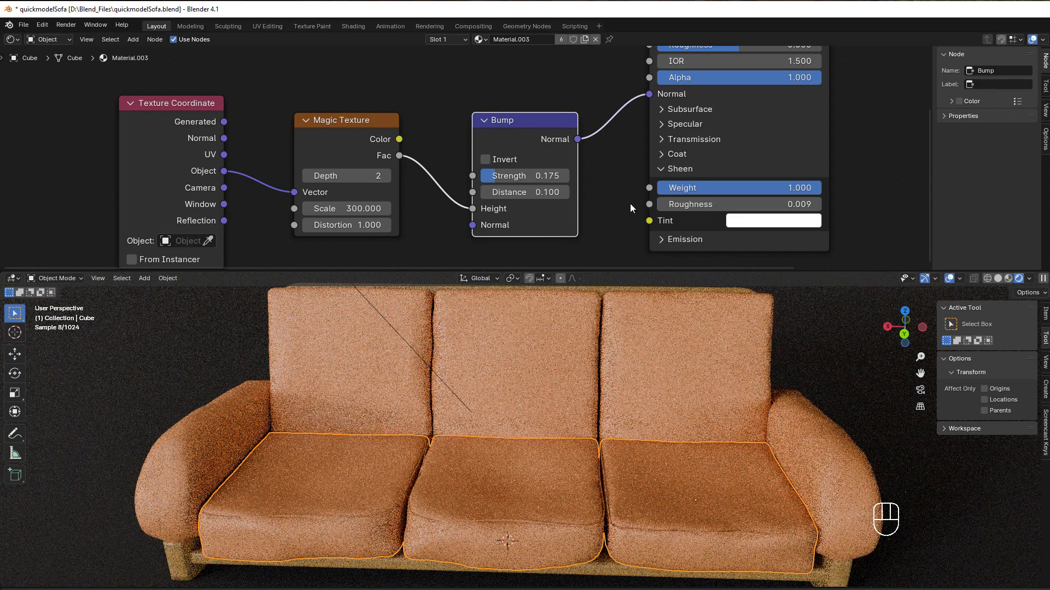
pyautogui.moveTo(736, 204); pyautogui.dragTo(770, 203)
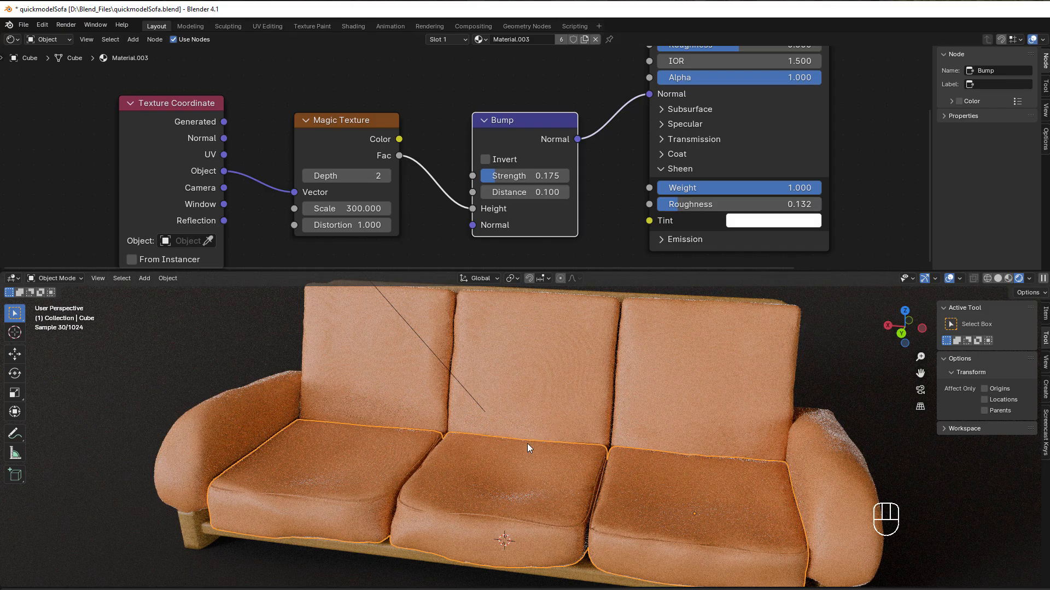
pyautogui.moveTo(842, 415)
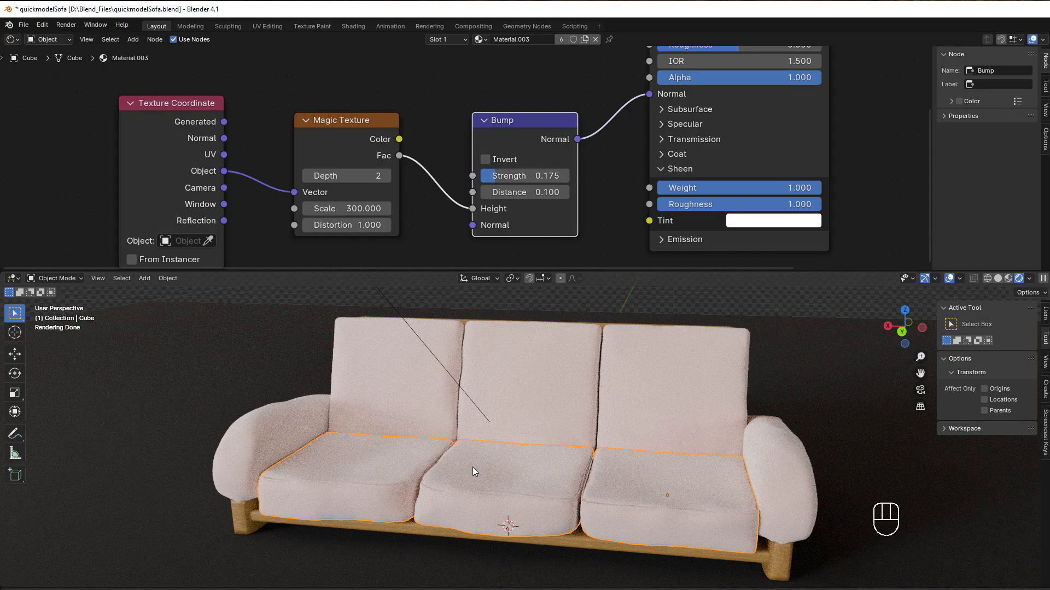
pyautogui.moveTo(540, 328)
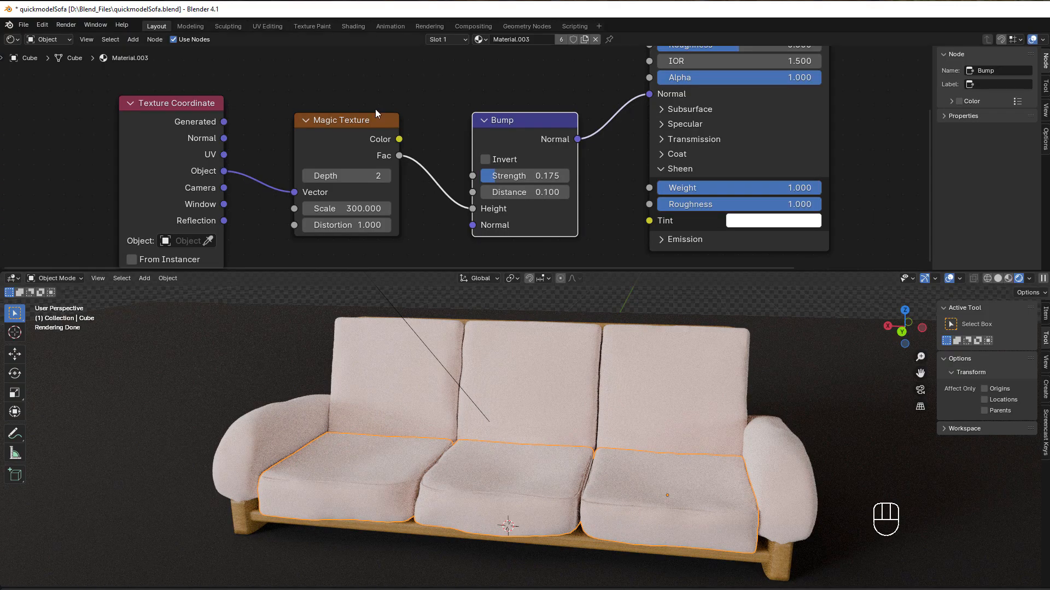
pyautogui.moveTo(563, 192)
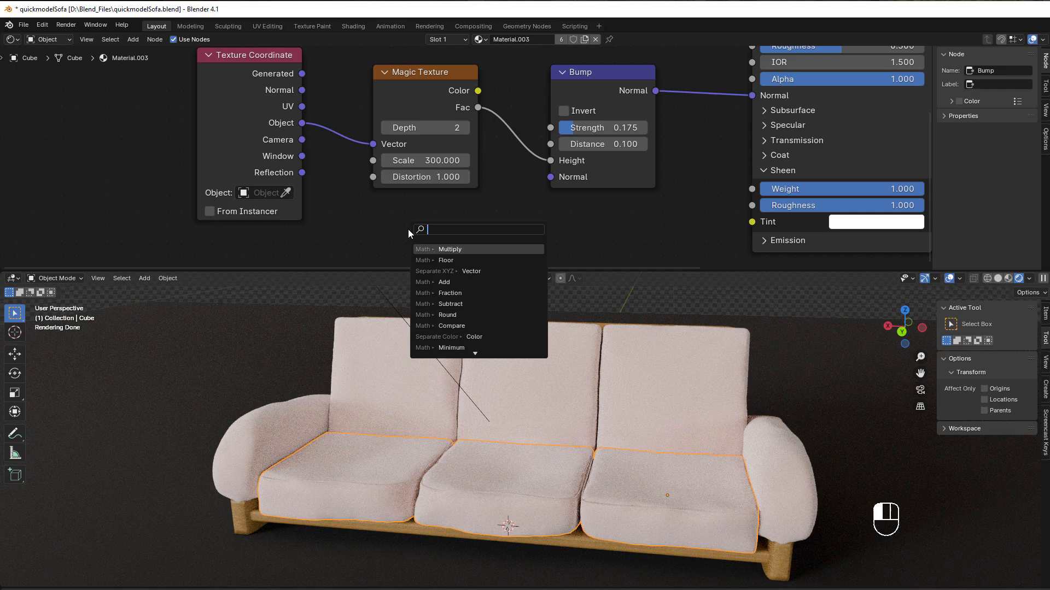
# Search 'sepa' and add a Separate XYZ node for Normal Z to drive sheen weight
pyautogui.write('sepa')
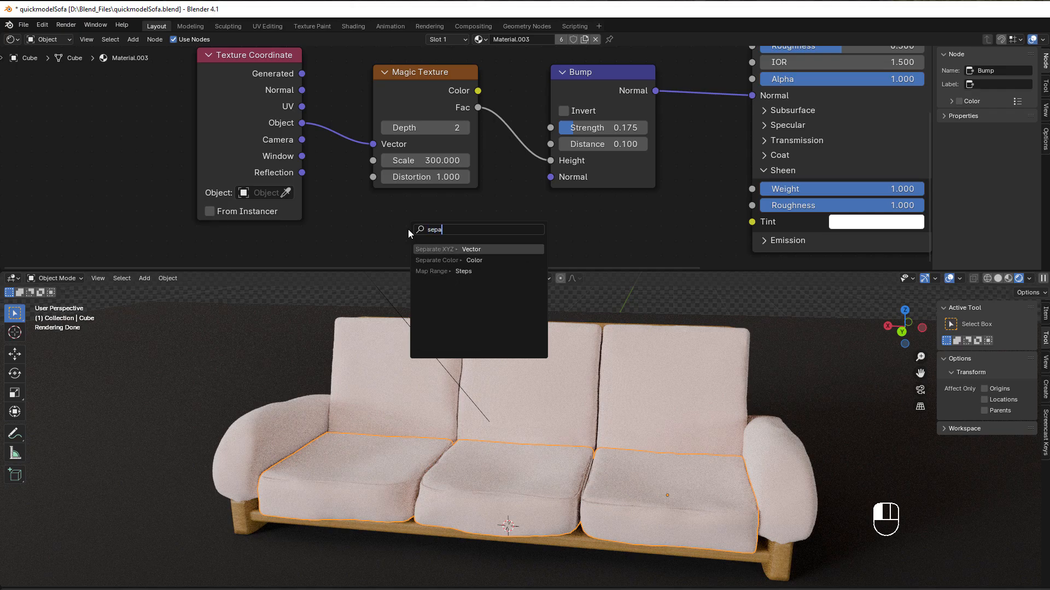
pyautogui.click(471, 249)
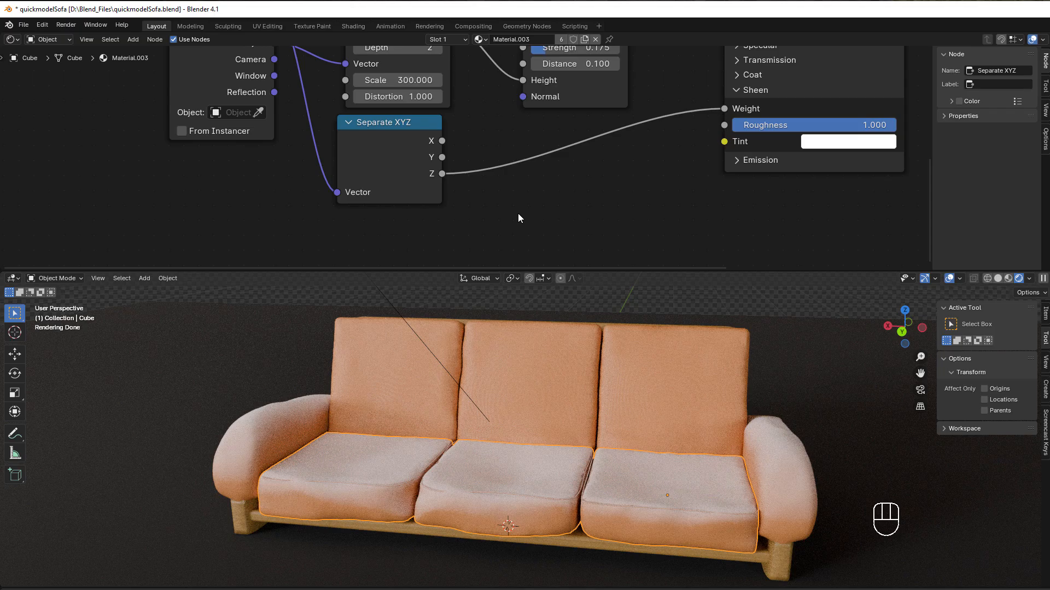
# Add a Noise Texture node to the sofa material
pyautogui.press('shift+a')
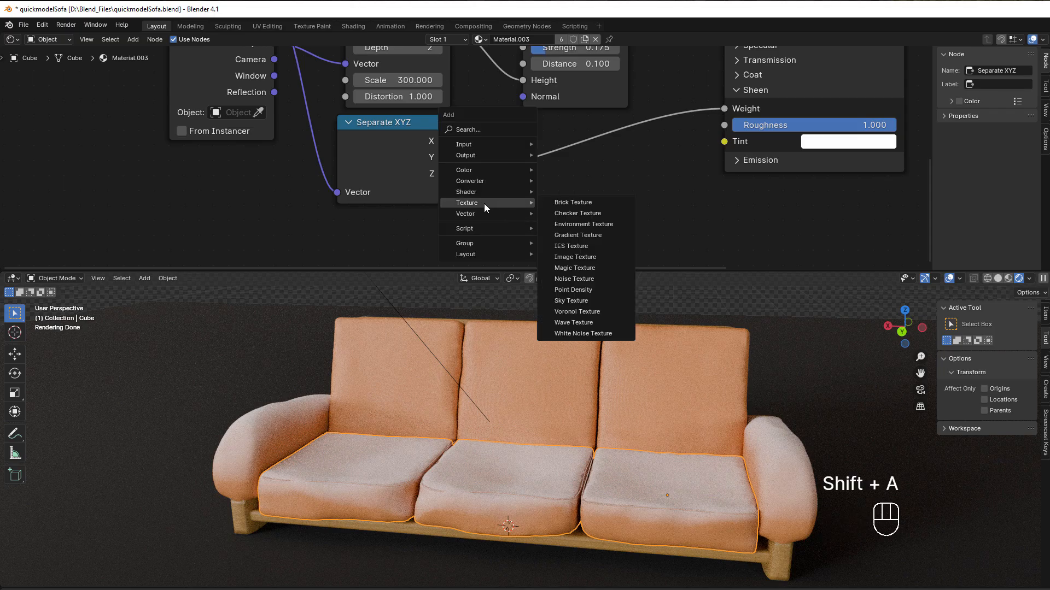
pyautogui.click(575, 278)
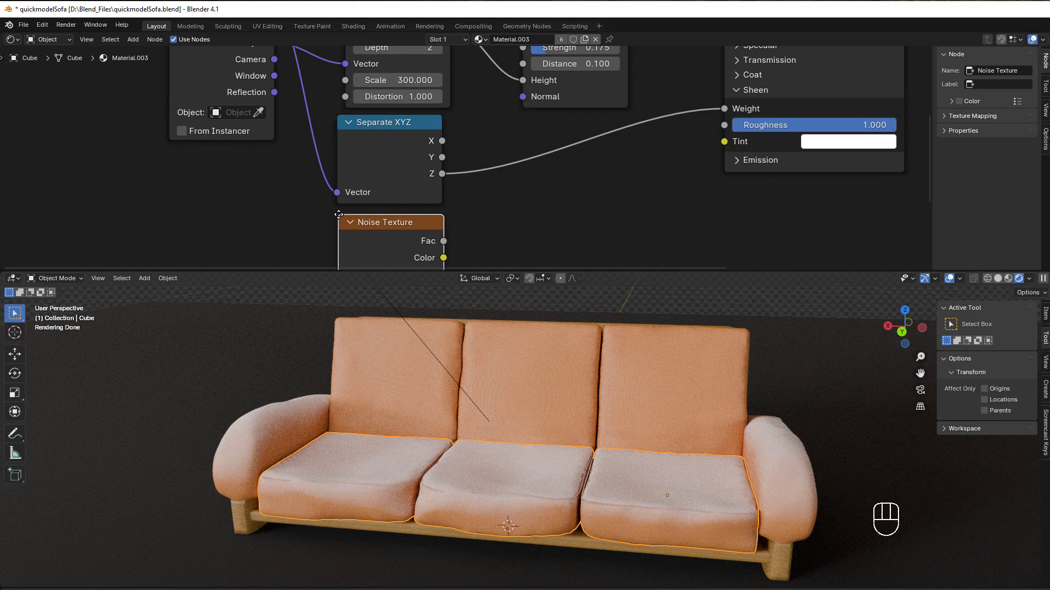
pyautogui.scroll(-3)
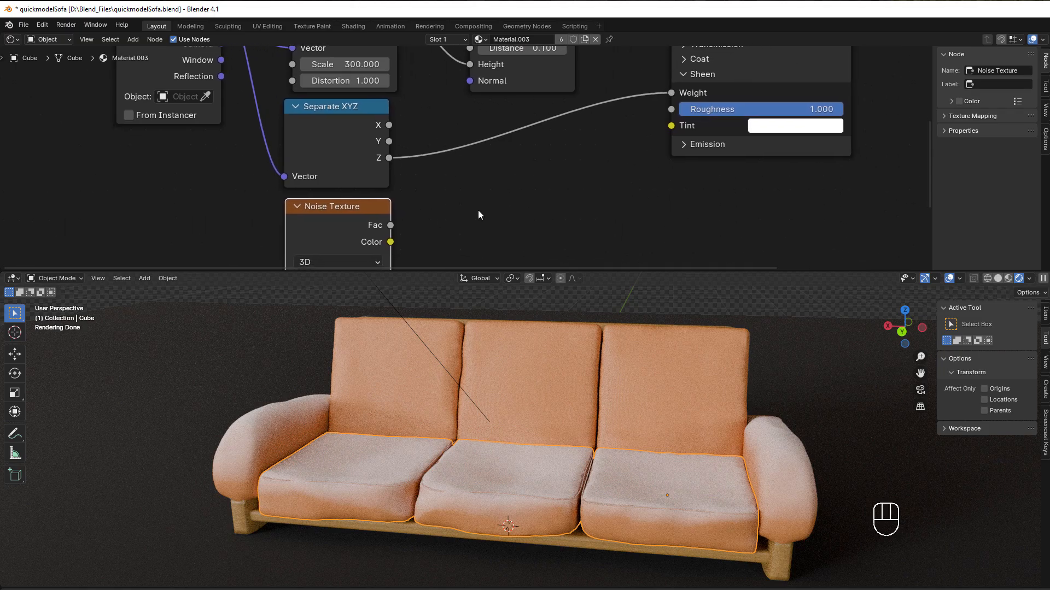
# Insert a Math node set to Multiply on the Z-to-sheen-weight link
pyautogui.press('shift+a')
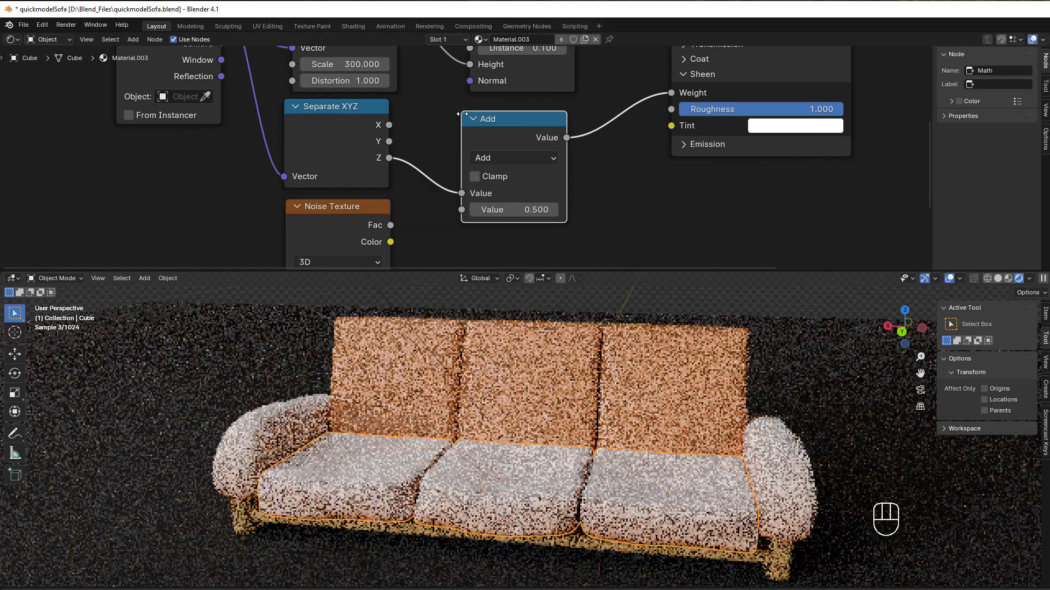
pyautogui.click(513, 158)
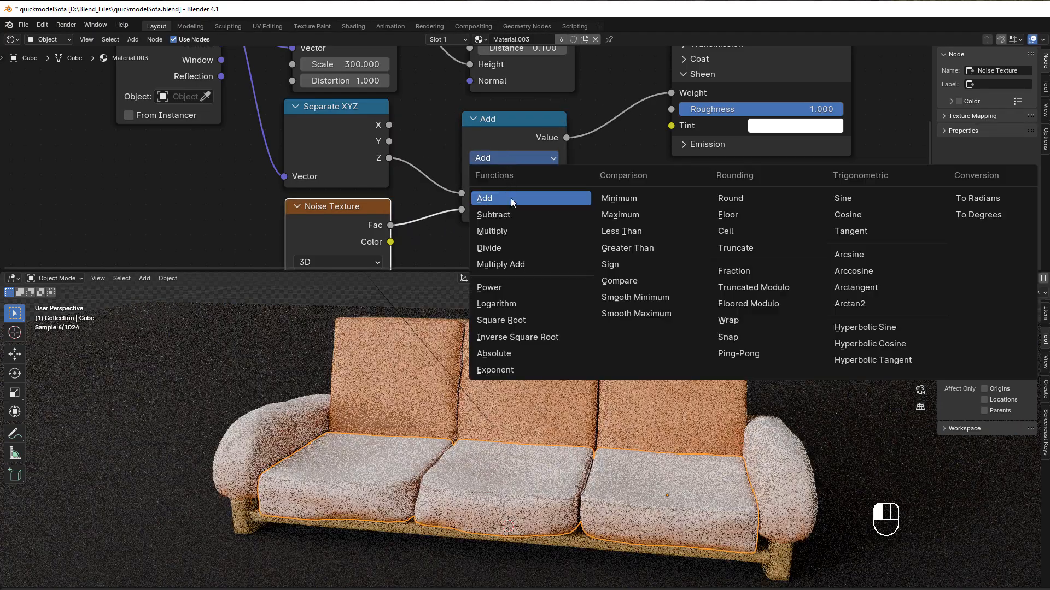
pyautogui.click(492, 230)
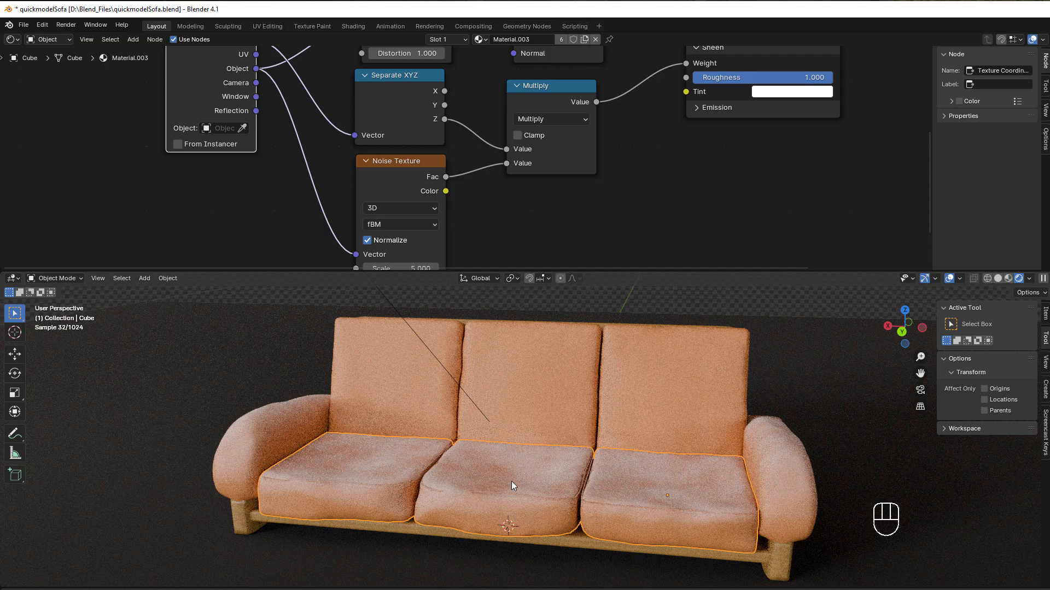
pyautogui.moveTo(662, 517)
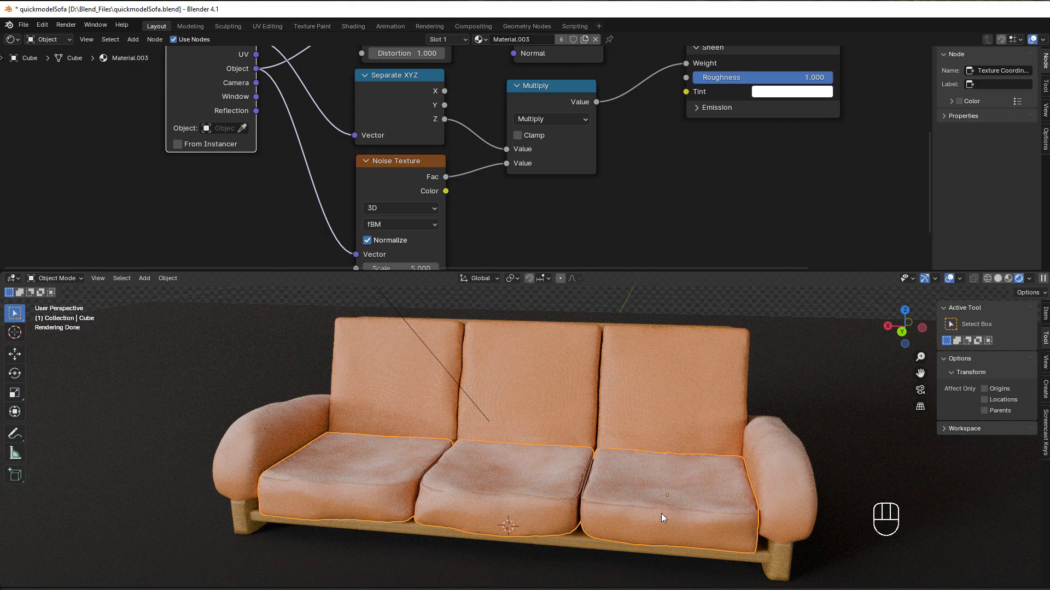
pyautogui.moveTo(742, 199)
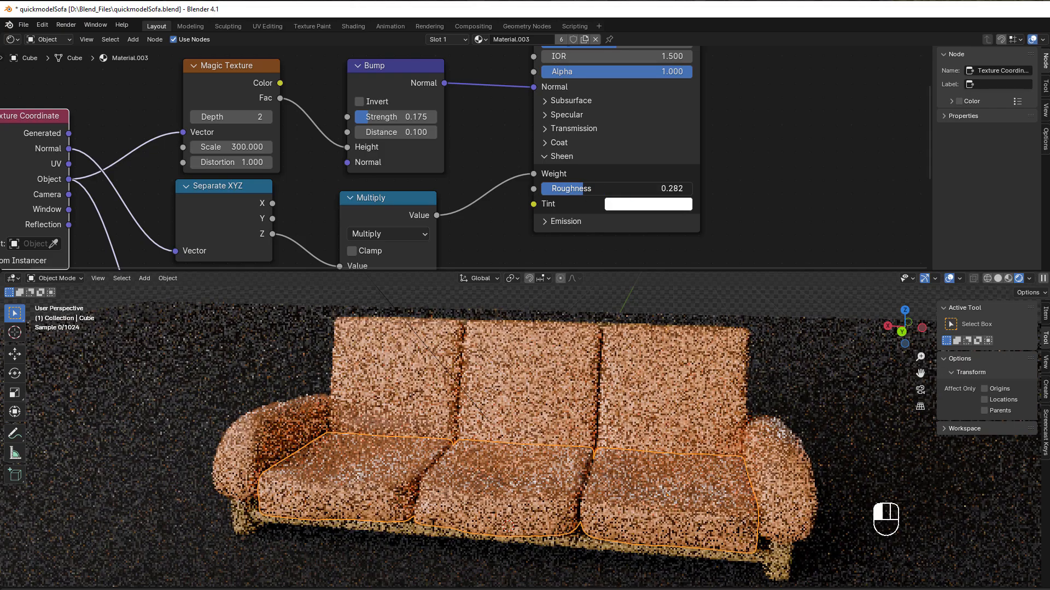
pyautogui.moveTo(585, 191)
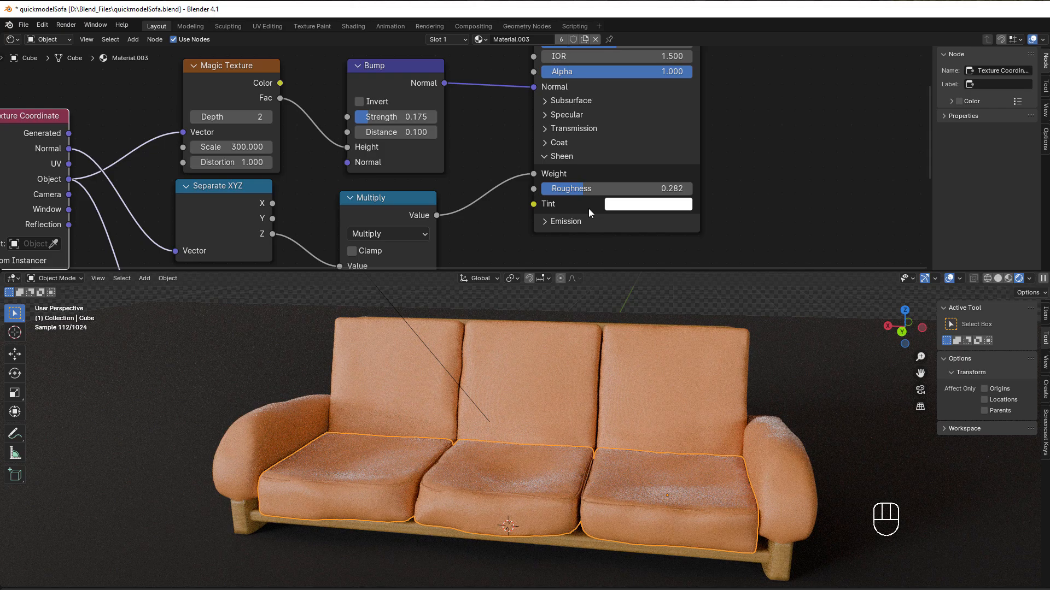
pyautogui.moveTo(581, 192)
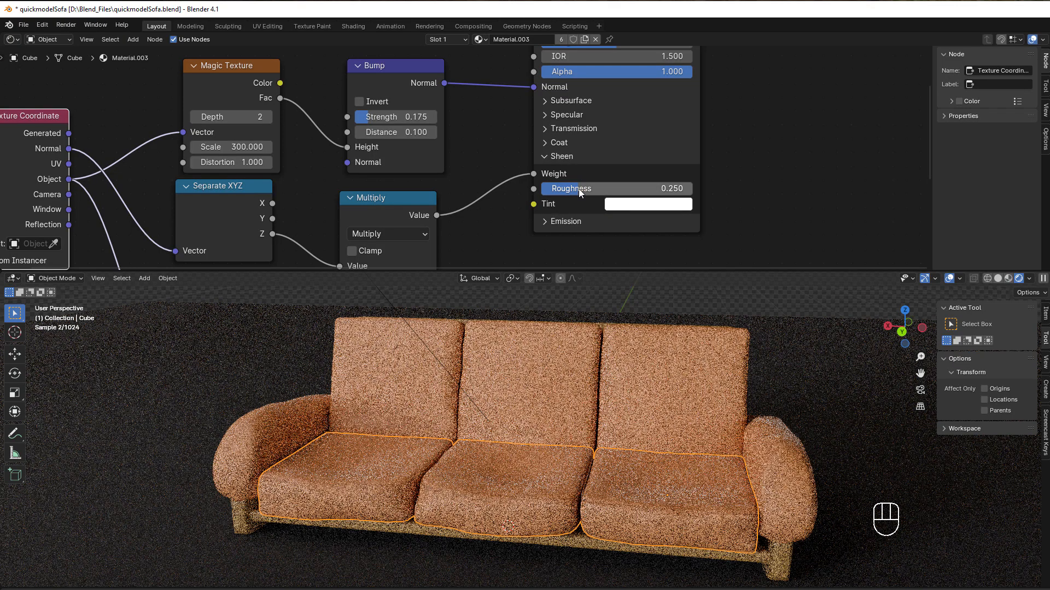
# Raise sheen roughness to 0.459 and change the sheen tint to a warm orange
pyautogui.moveTo(603, 189); pyautogui.dragTo(669, 189)
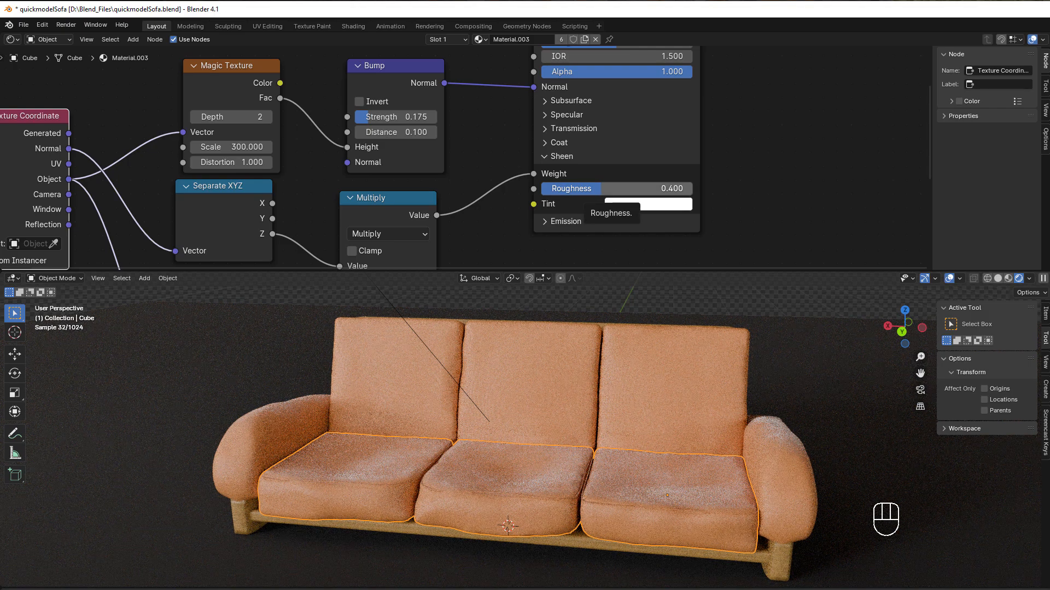
pyautogui.moveTo(570, 188); pyautogui.dragTo(616, 188)
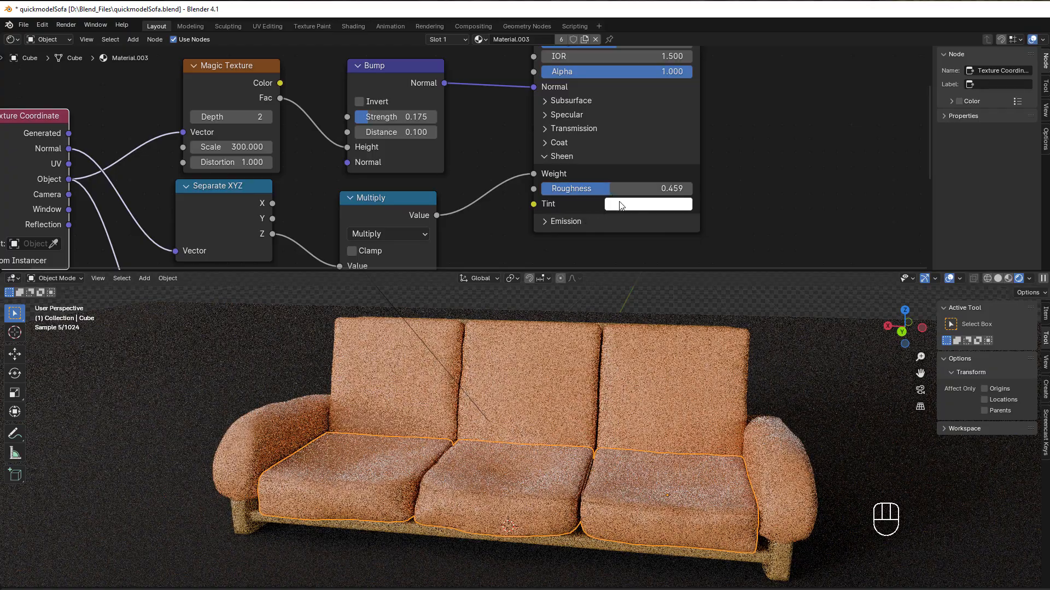
pyautogui.click(646, 204)
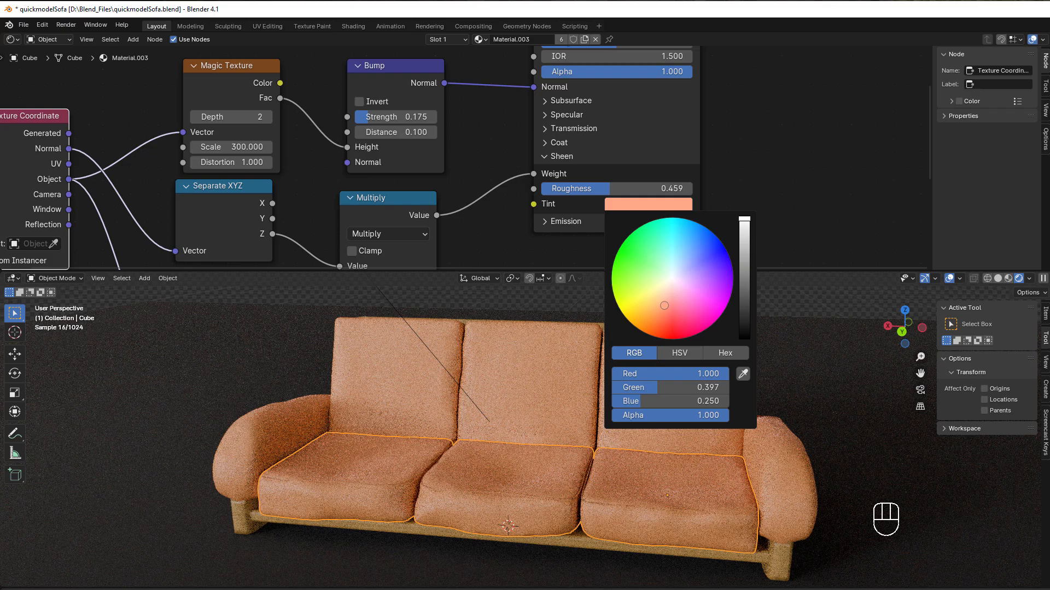
pyautogui.moveTo(584, 211)
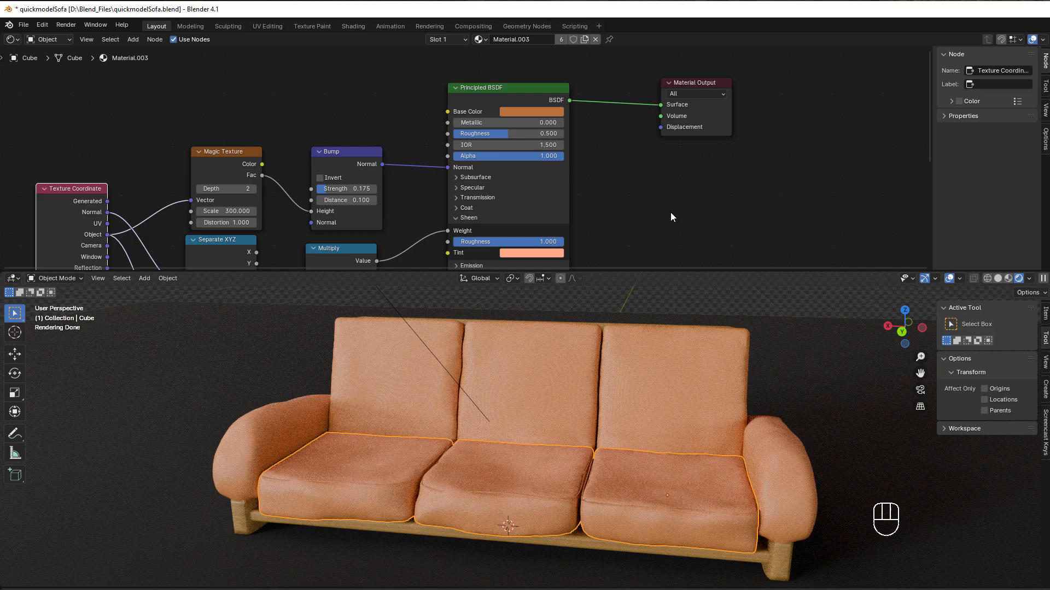
# Add an unconnected Sheen BSDF node in Microfiber mode near the Material Output
pyautogui.press('shift')
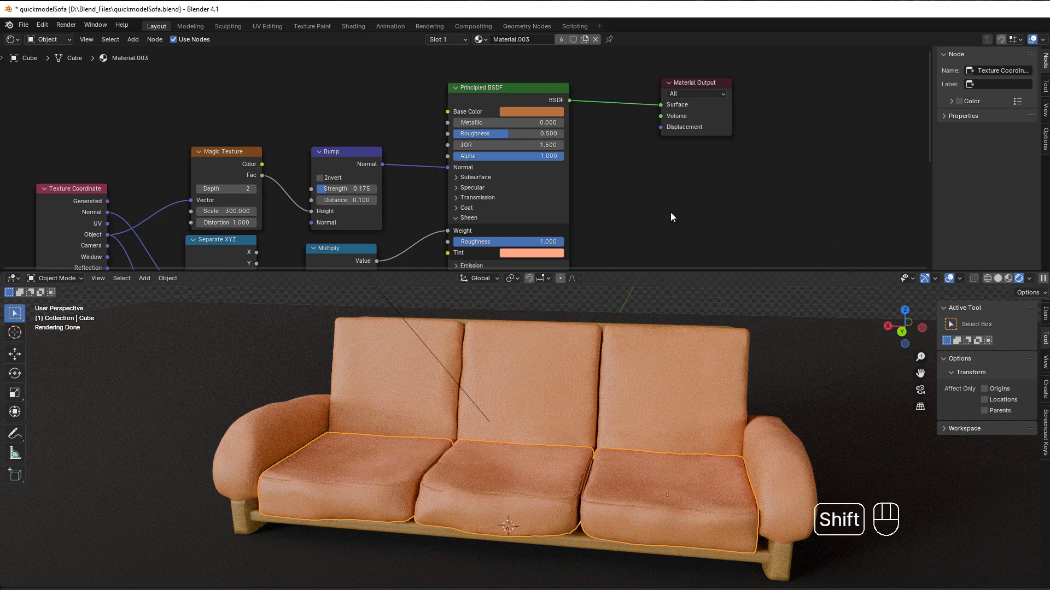
pyautogui.press('shift+a')
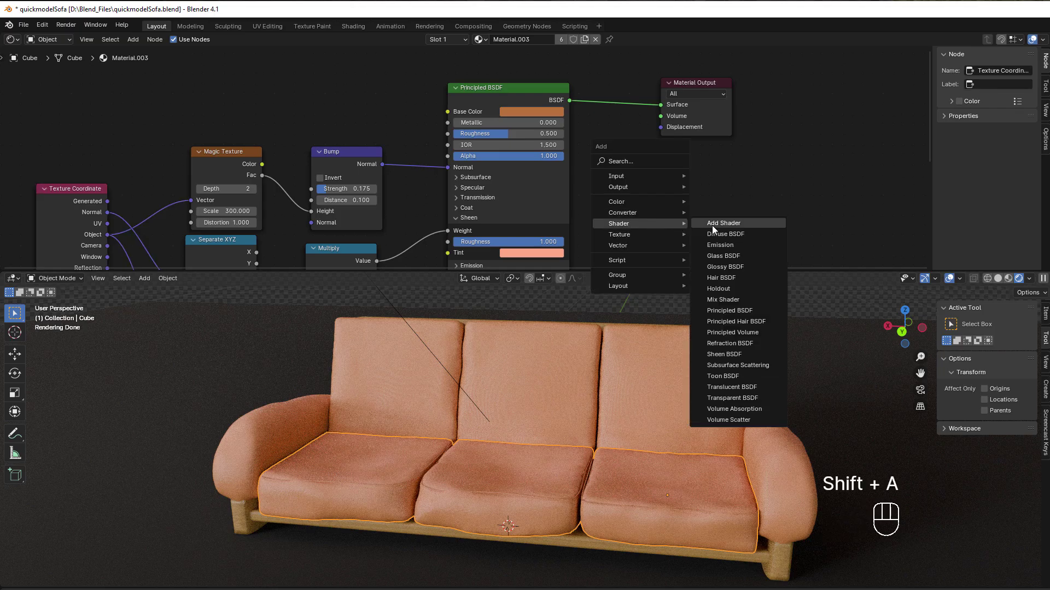
pyautogui.click(724, 354)
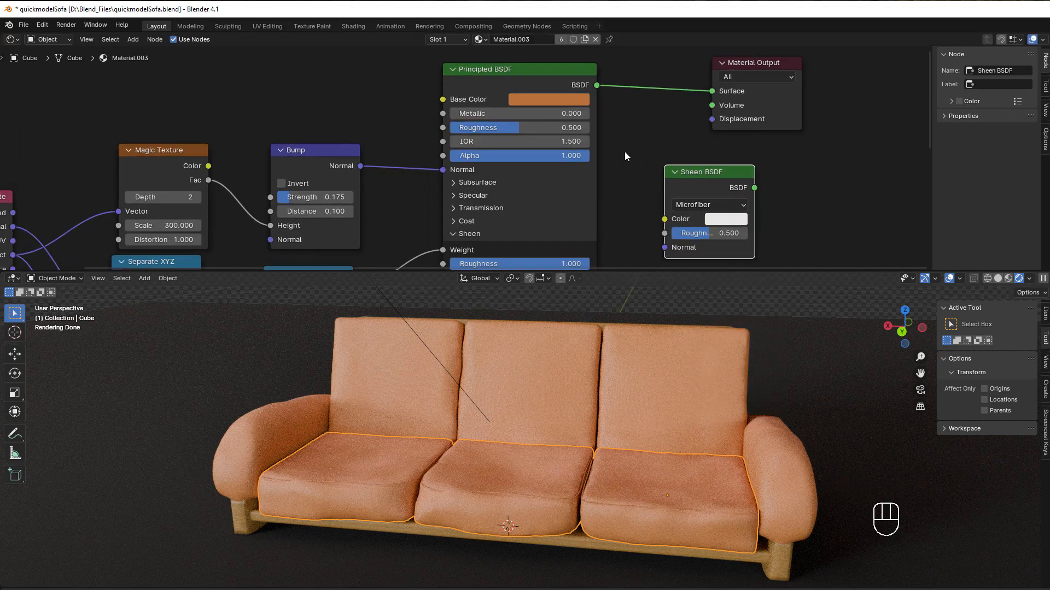
pyautogui.moveTo(696, 221)
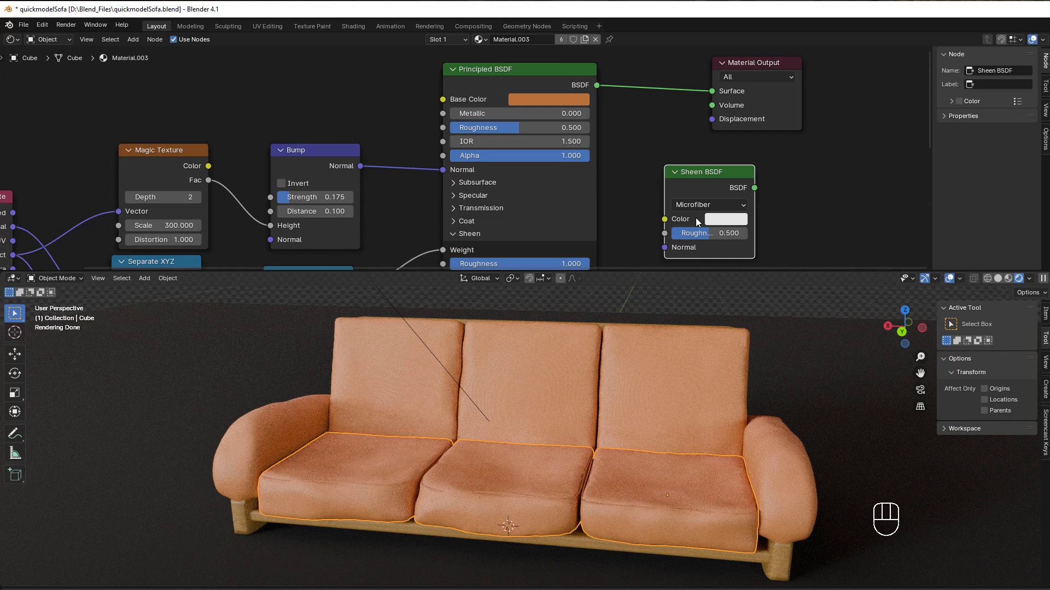
pyautogui.moveTo(572, 464)
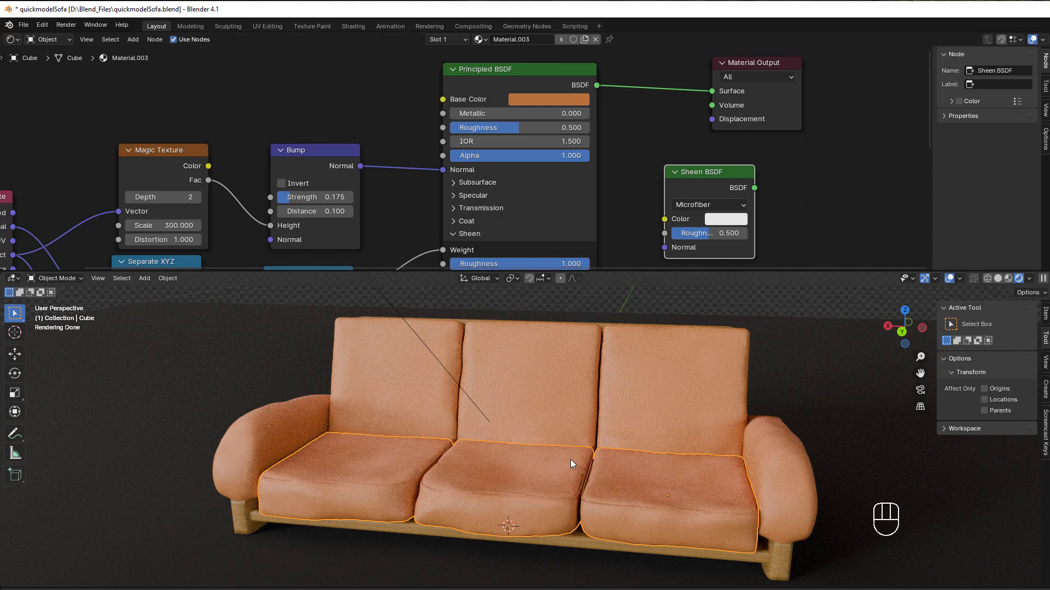